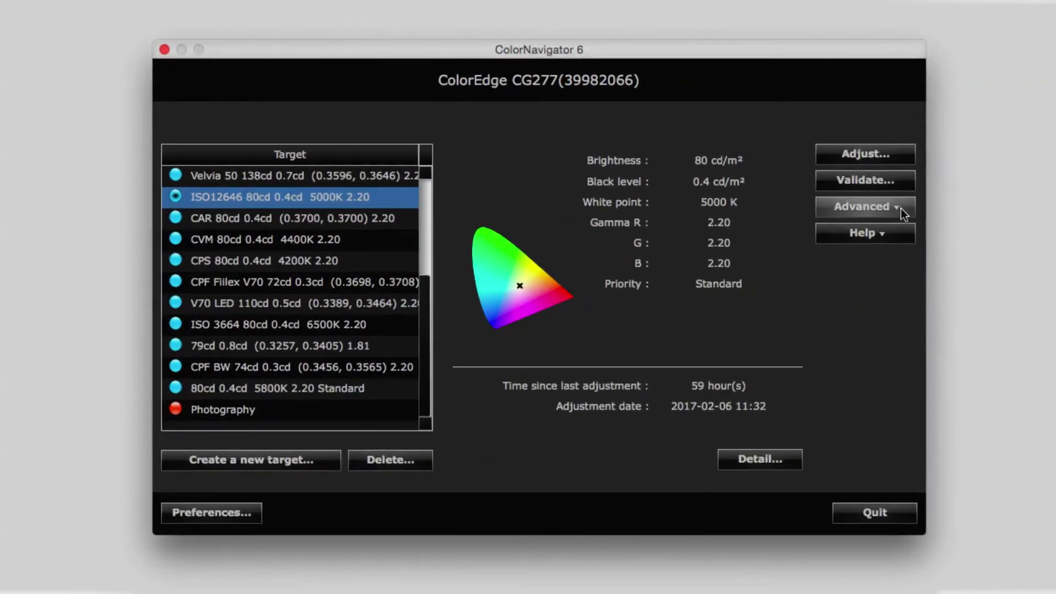
Choose Adjust manually from the Advanced functions for the ISO12646 5000K target
left_click(865, 207)
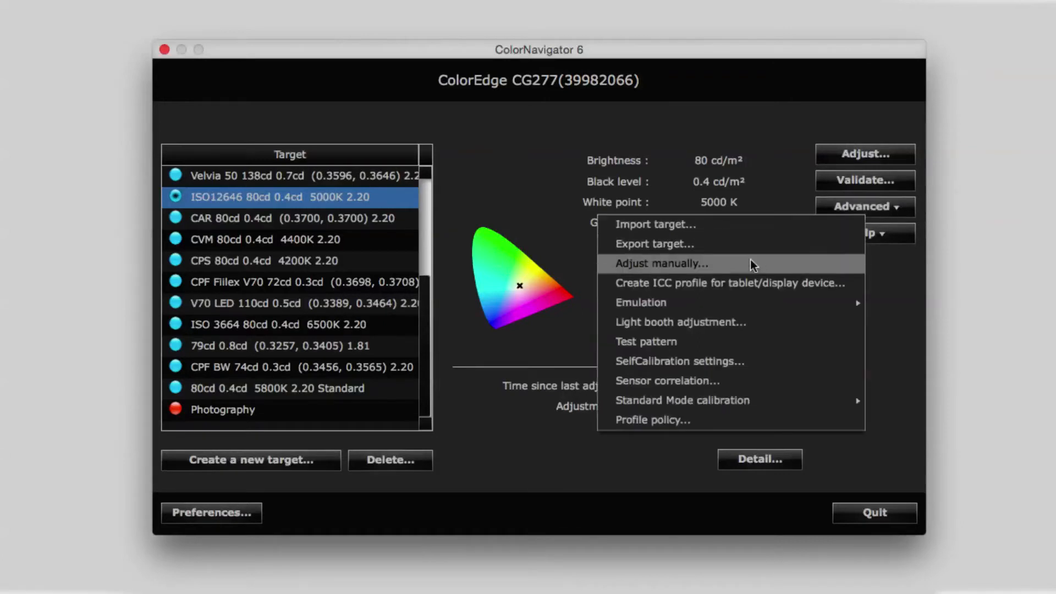
left_click(661, 264)
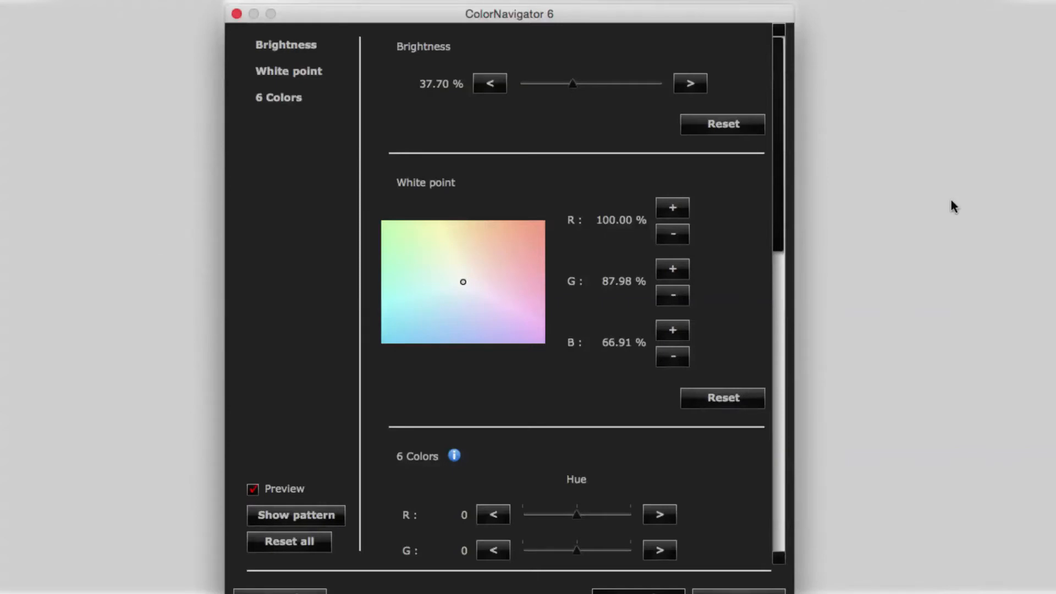
mouse_move(577, 94)
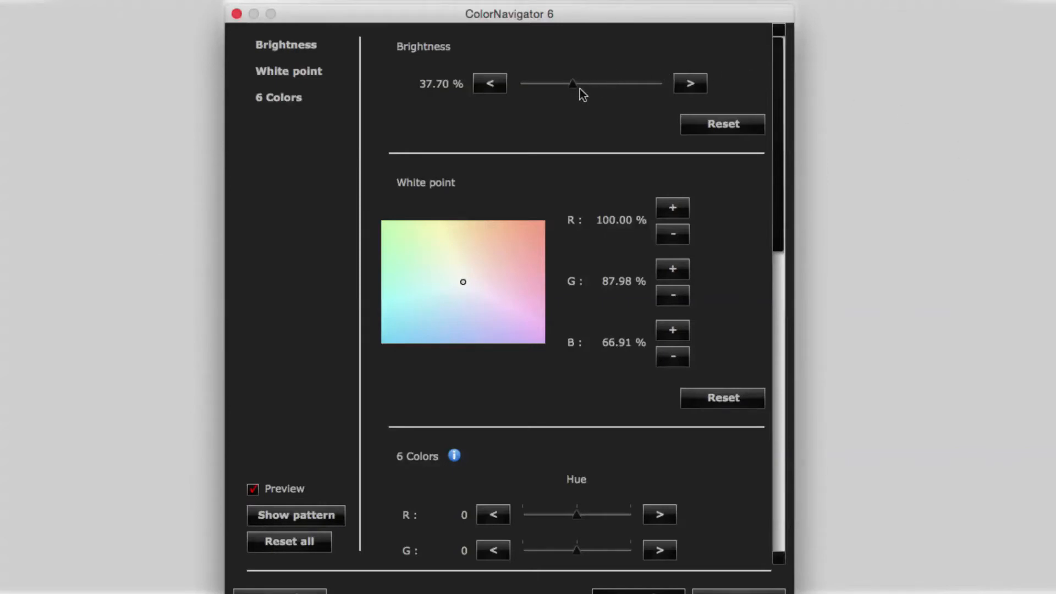
Drag the Brightness slider up from 37.70% to 39.02%
left_click_drag(572, 82, 590, 83)
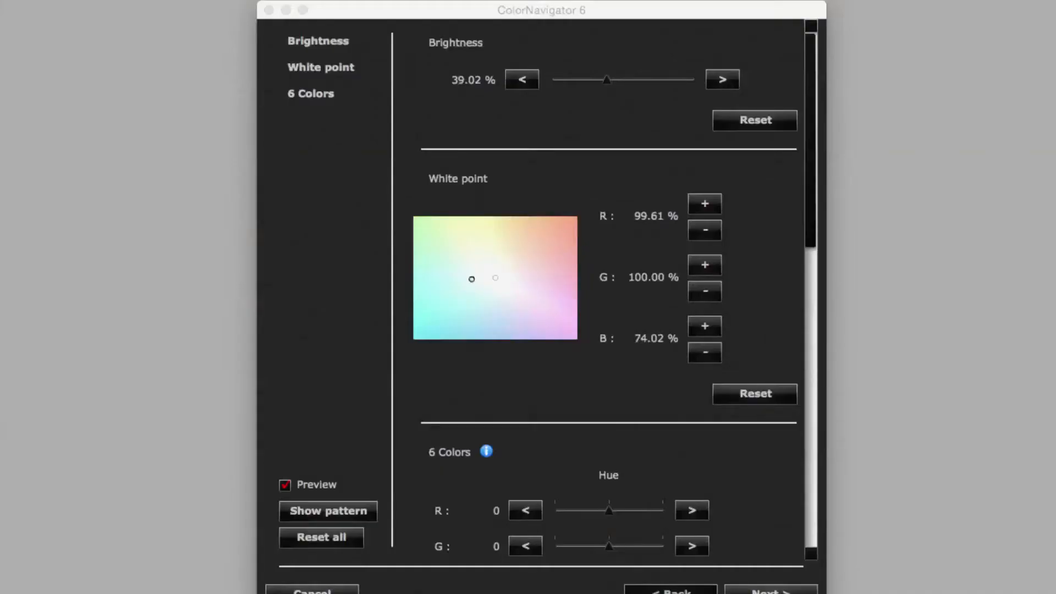
mouse_move(621, 176)
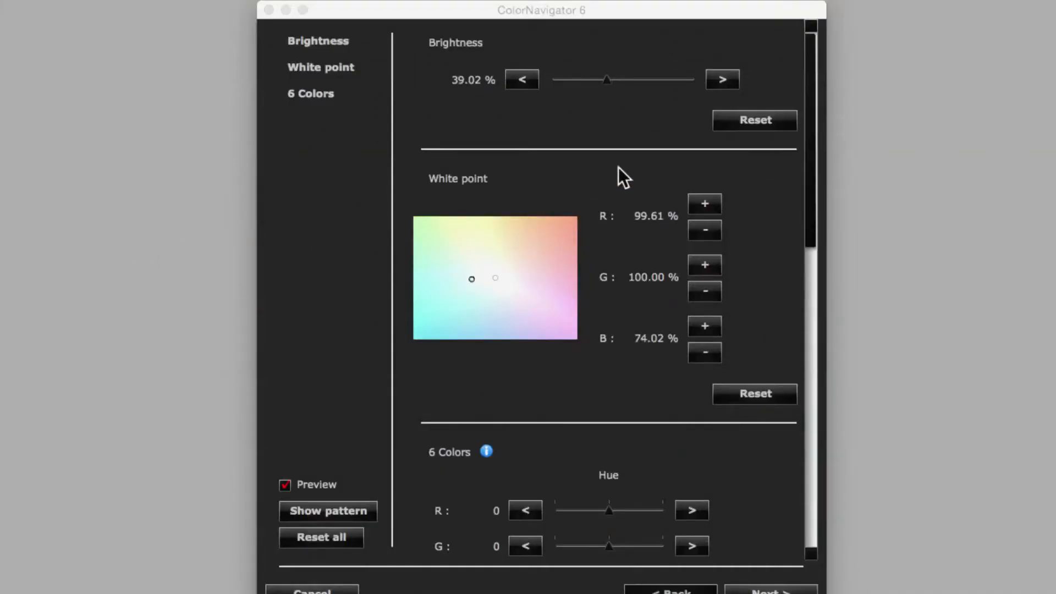
scroll("down", 3)
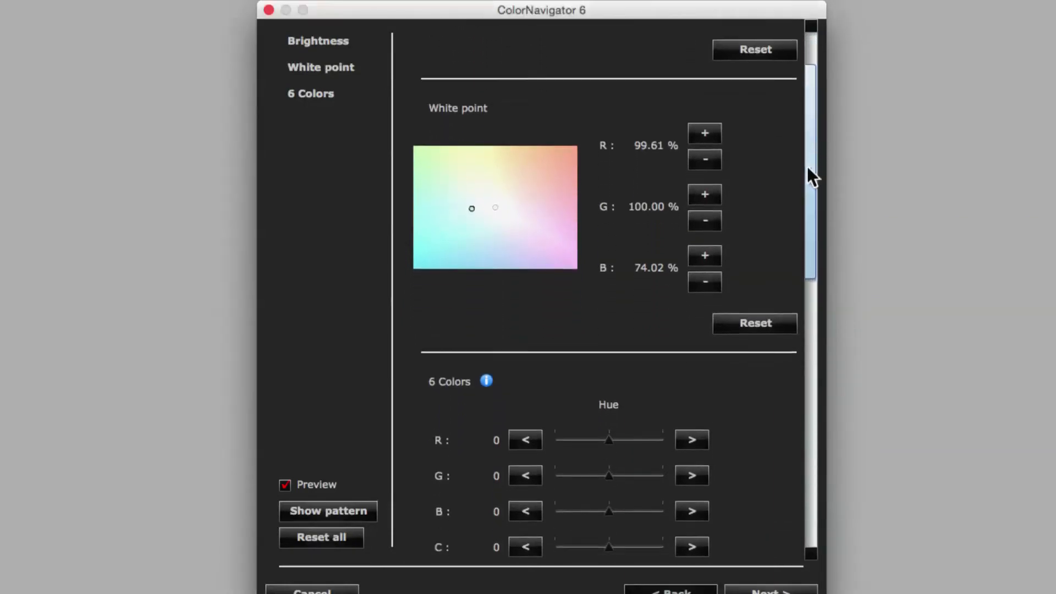
scroll("down", 3)
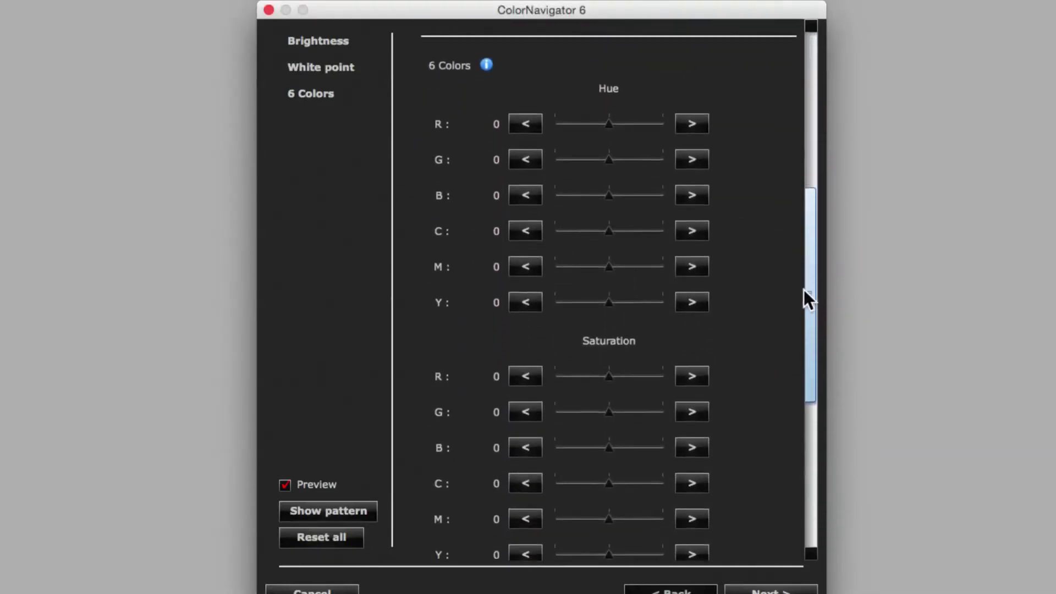
scroll("down", 3)
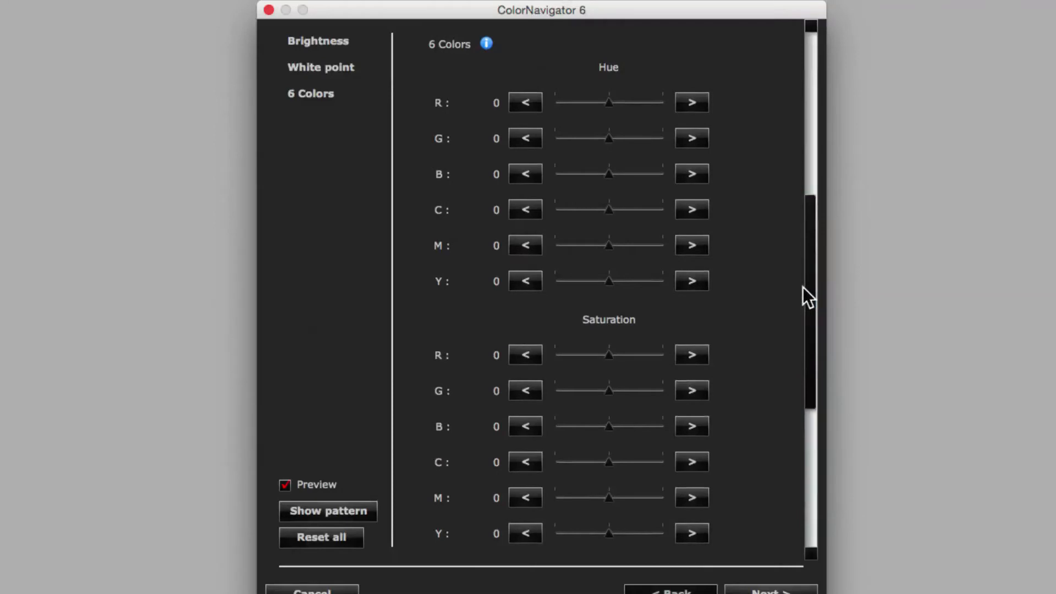
mouse_move(651, 83)
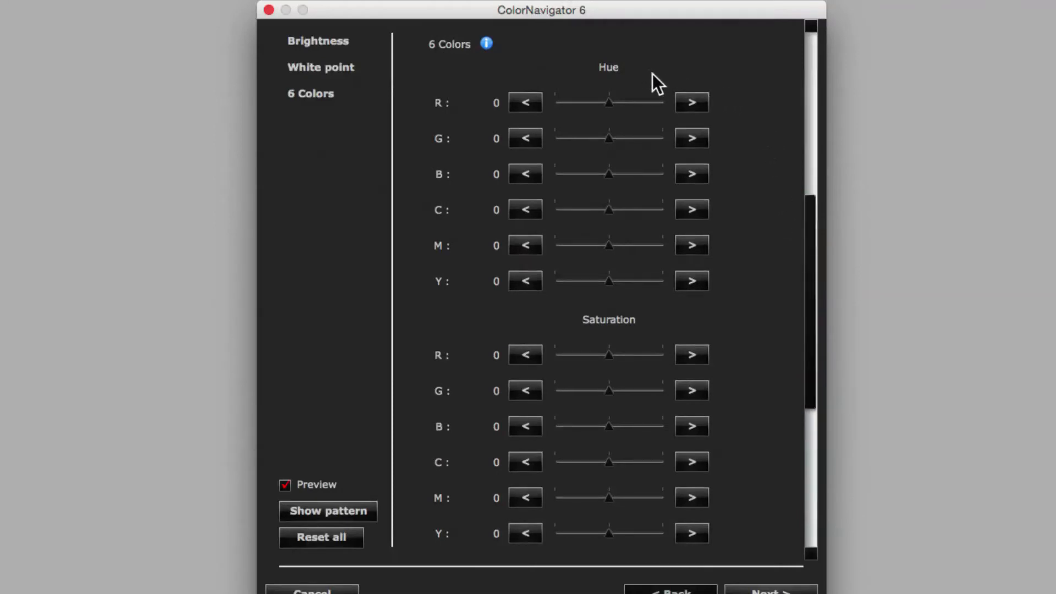
mouse_move(753, 322)
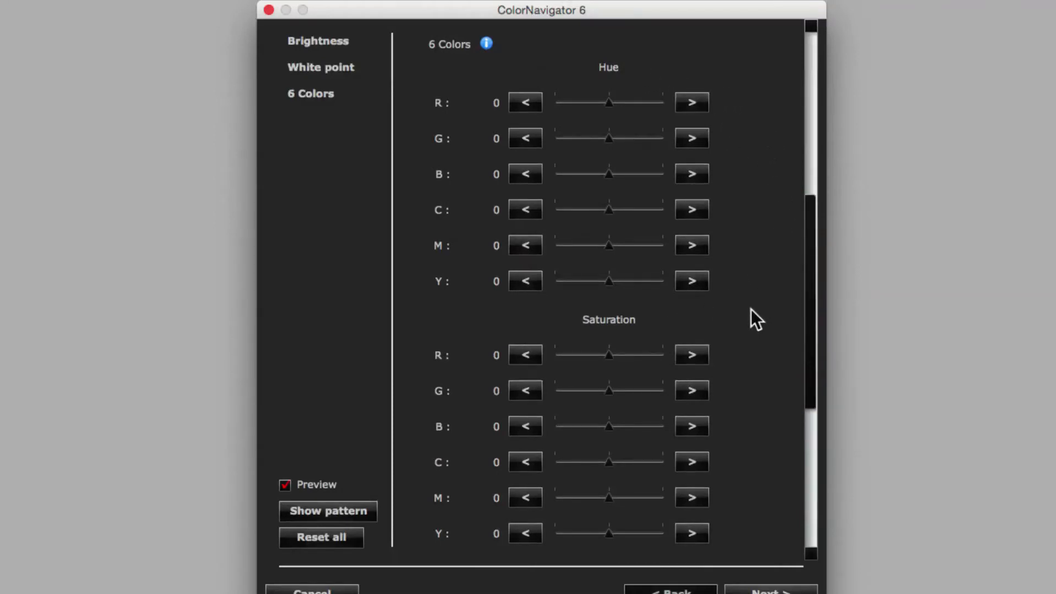
scroll("down", 3)
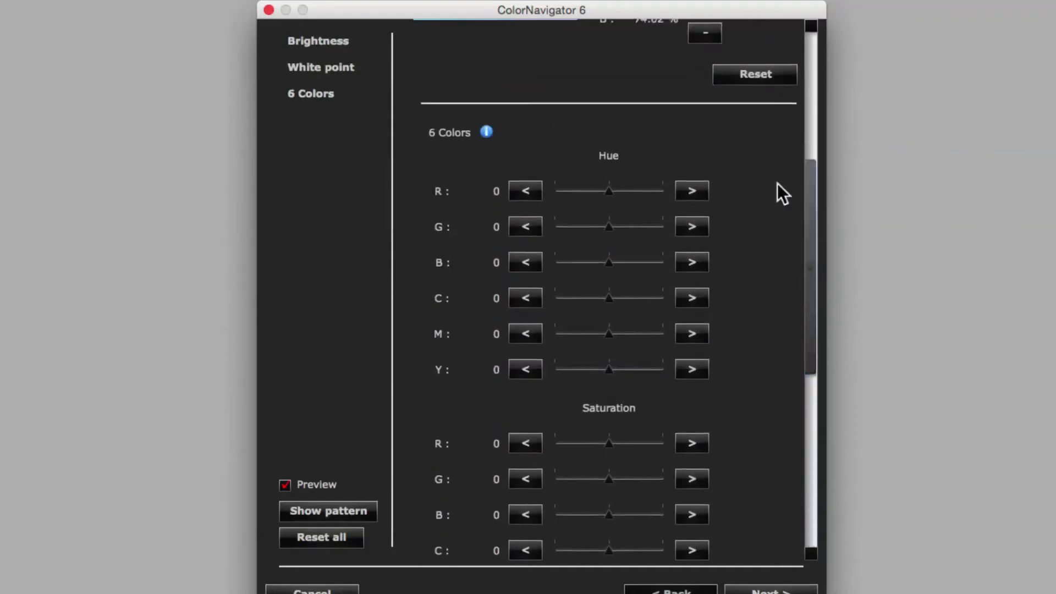
left_click_drag(609, 191, 612, 190)
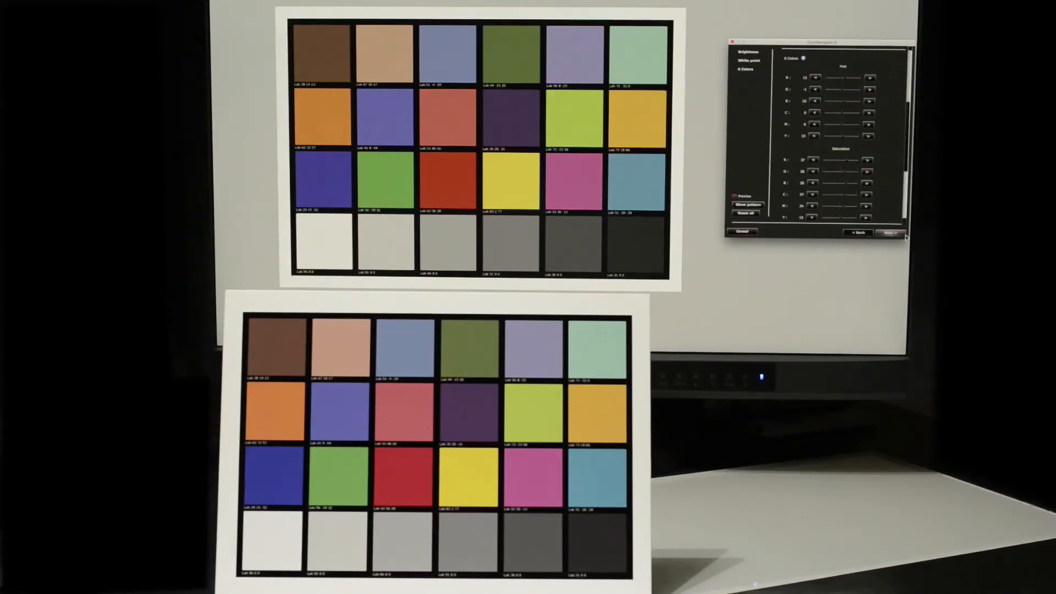
mouse_move(900, 246)
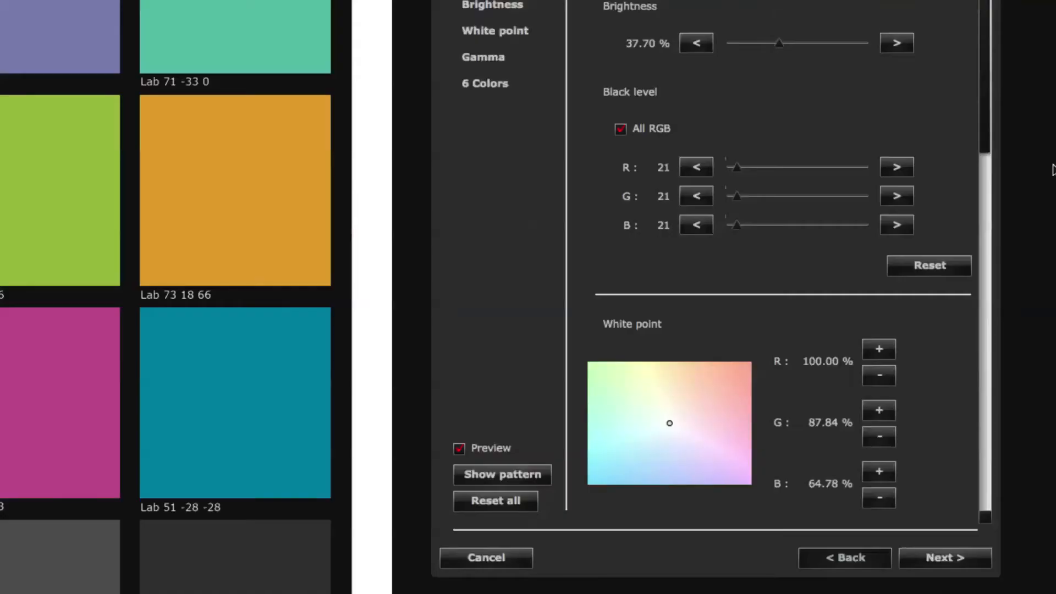
mouse_move(737, 176)
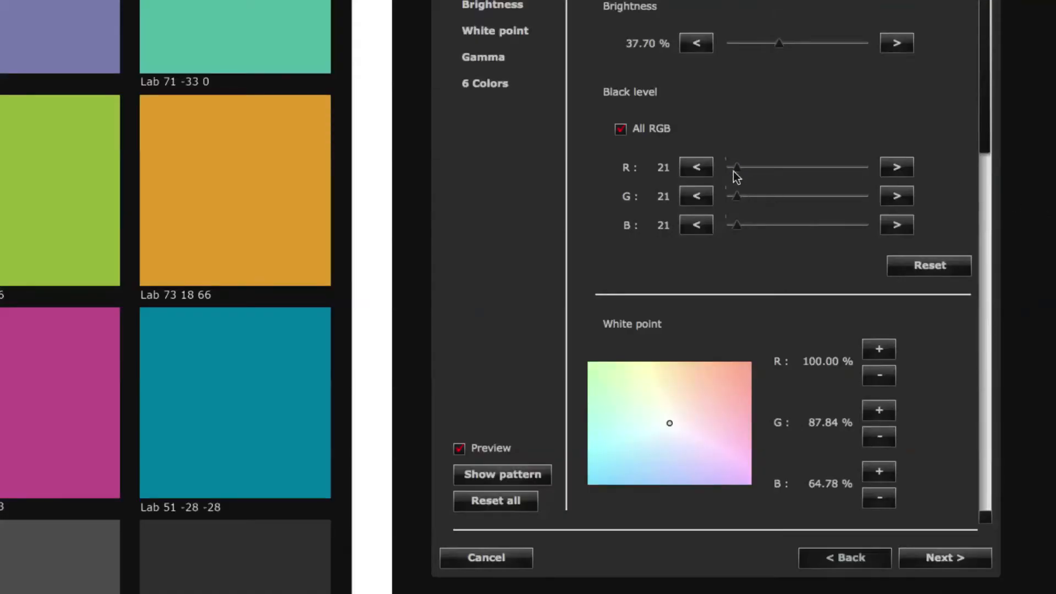
Set the linked RGB black level to about R 32, G 31, B 31
left_click_drag(736, 167, 772, 167)
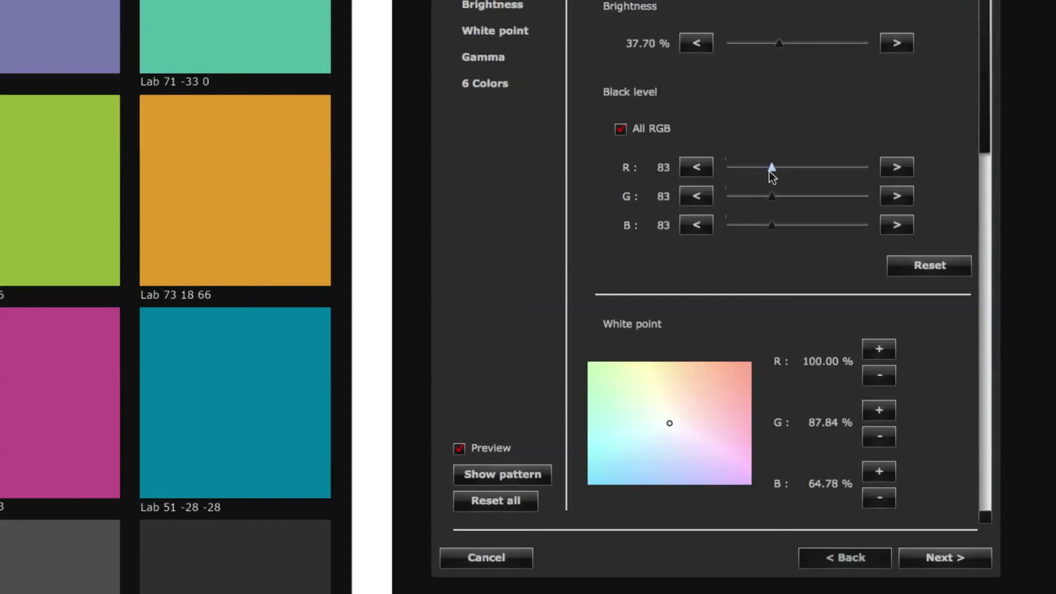
left_click_drag(773, 166, 742, 166)
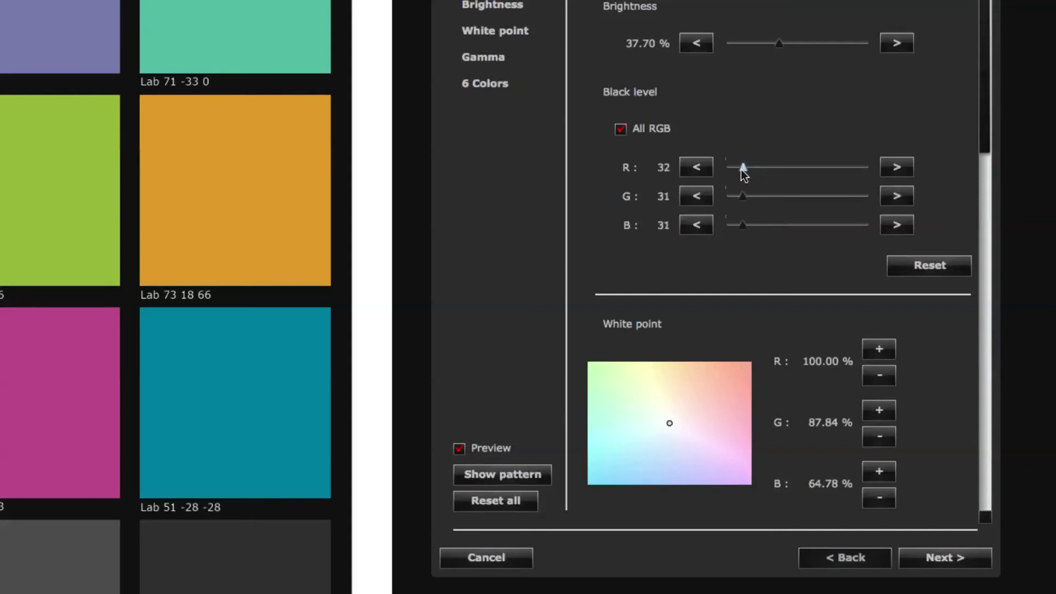
Set the gamma of all three RGB channels to 1.96 in the Gamma section
scroll("down", 3)
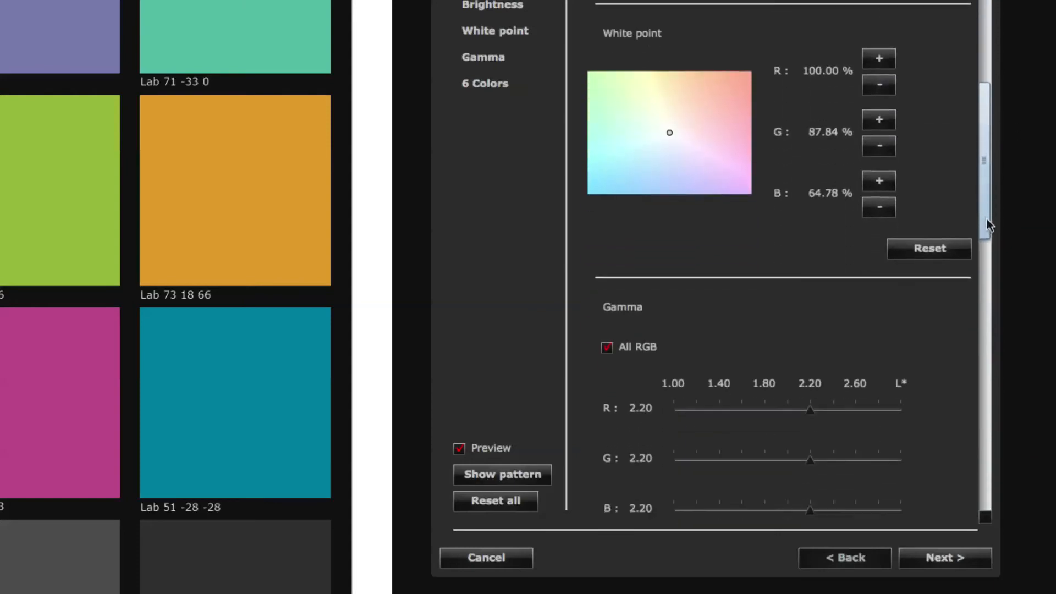
scroll("down", 3)
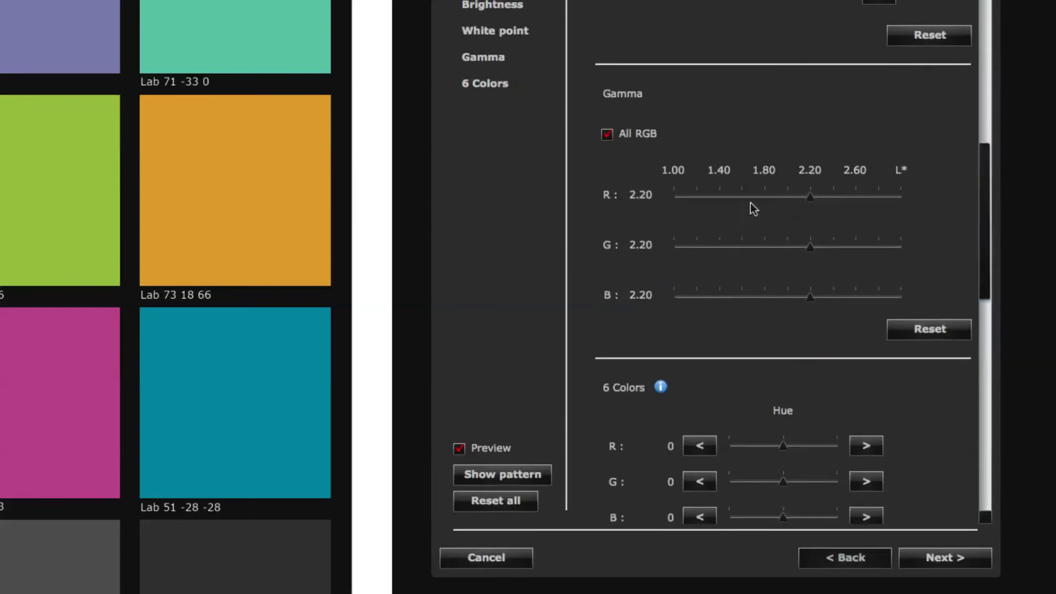
left_click_drag(811, 195, 760, 196)
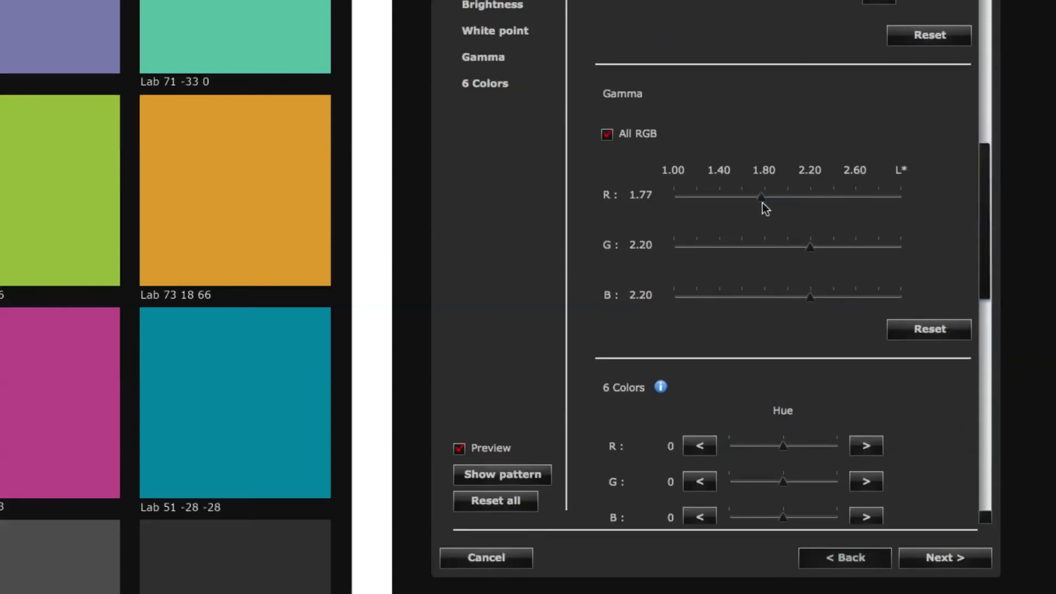
left_click_drag(761, 195, 783, 196)
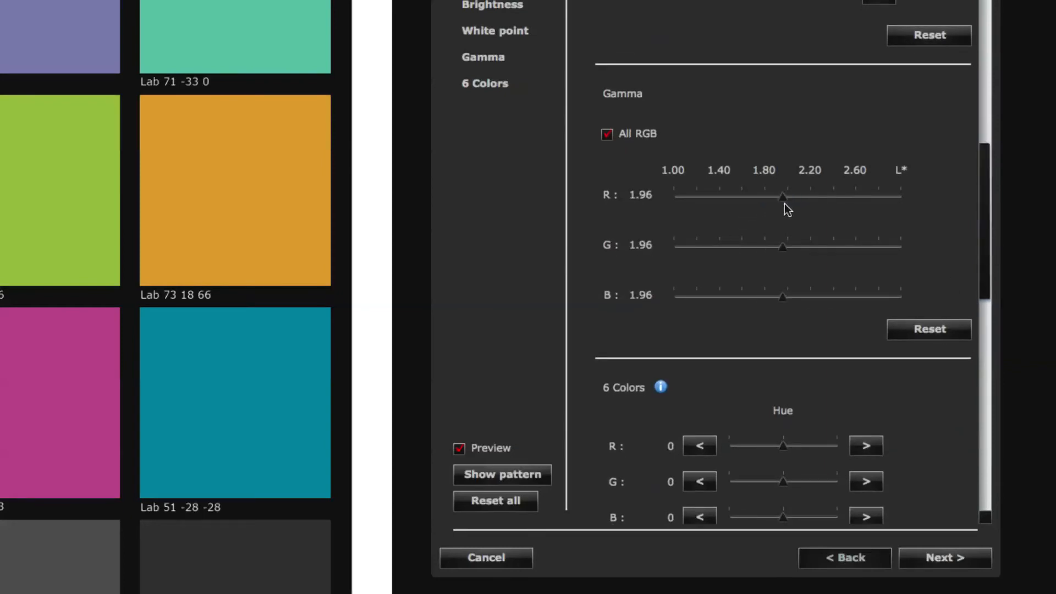
mouse_move(893, 234)
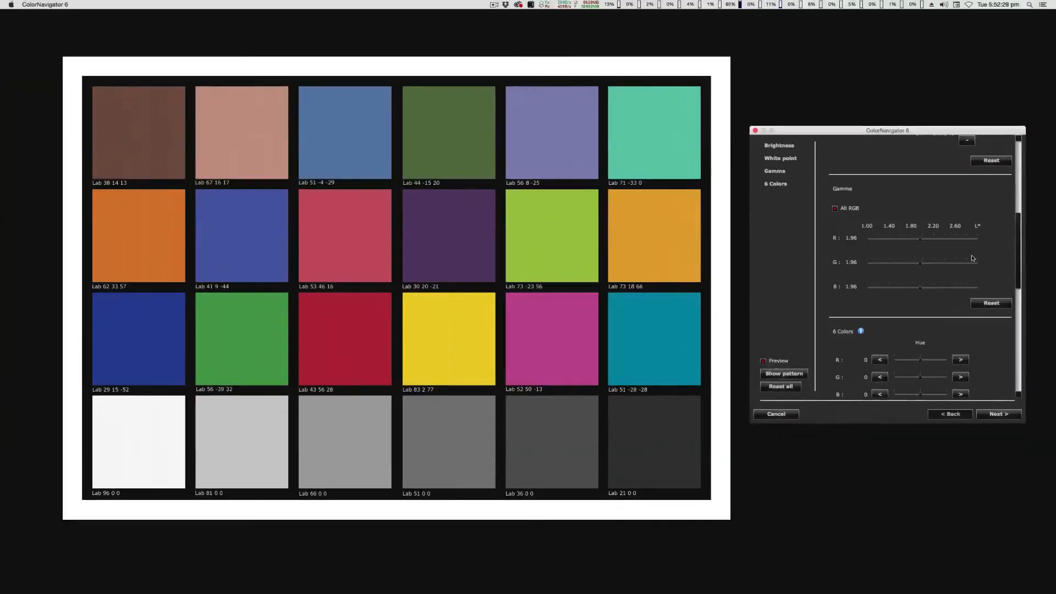
left_click(999, 413)
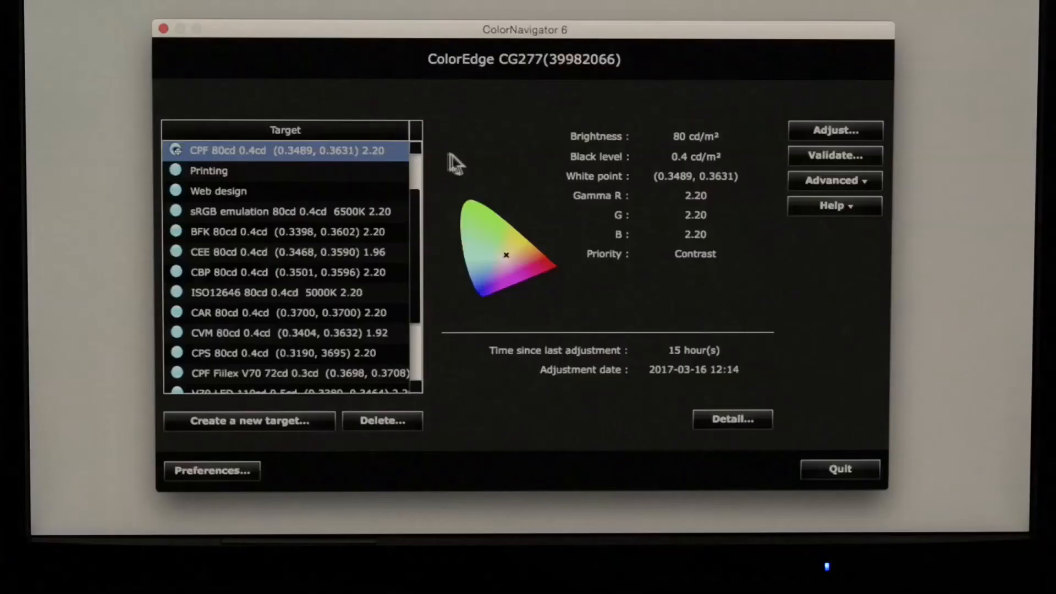
mouse_move(393, 154)
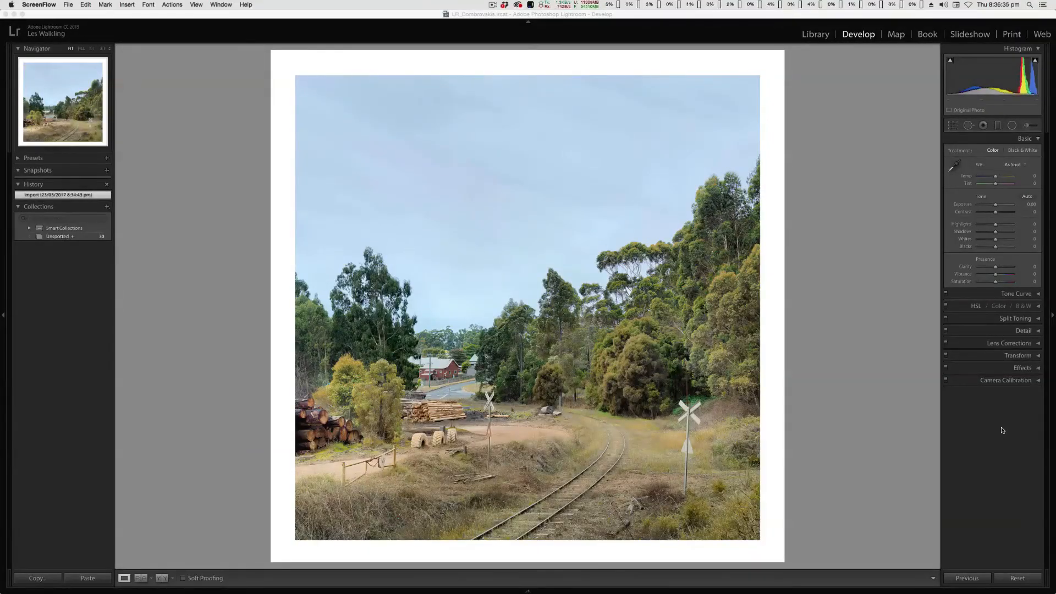
Switch from Develop to the Library grid and scroll up through the photos
left_click(815, 33)
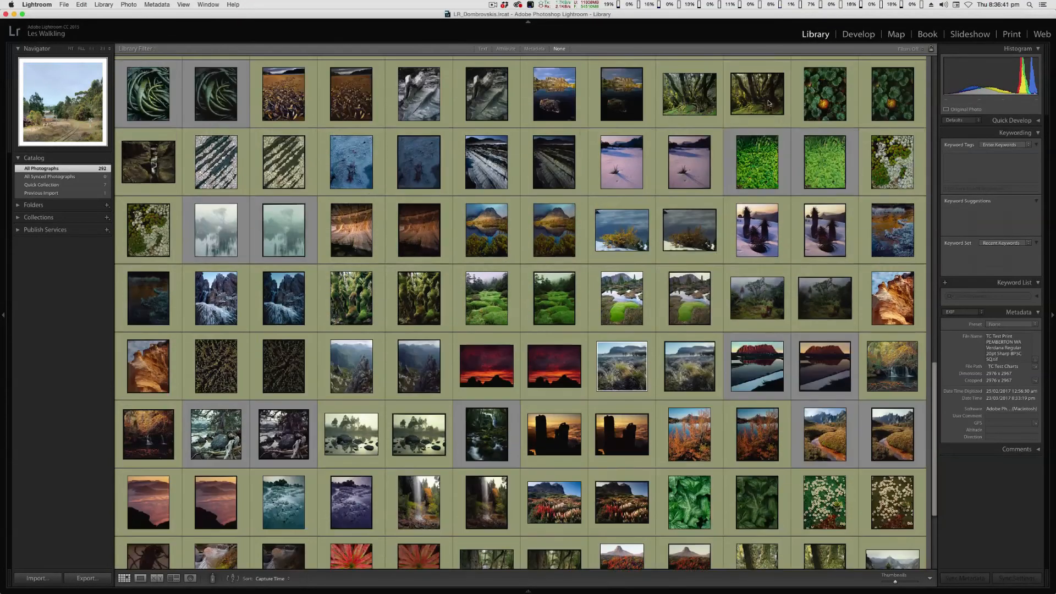
scroll("up", 3)
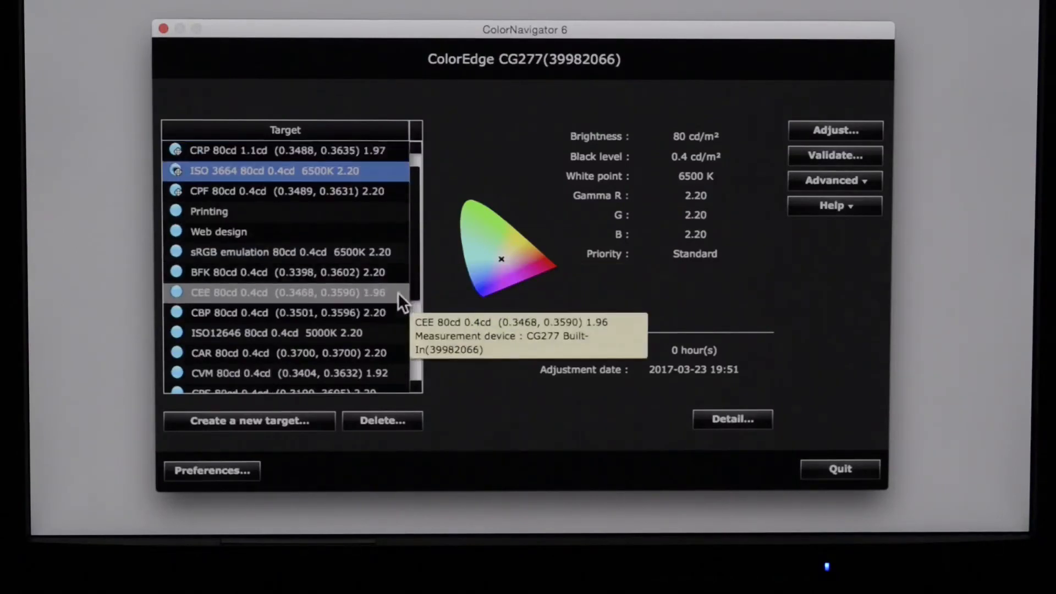
mouse_move(393, 156)
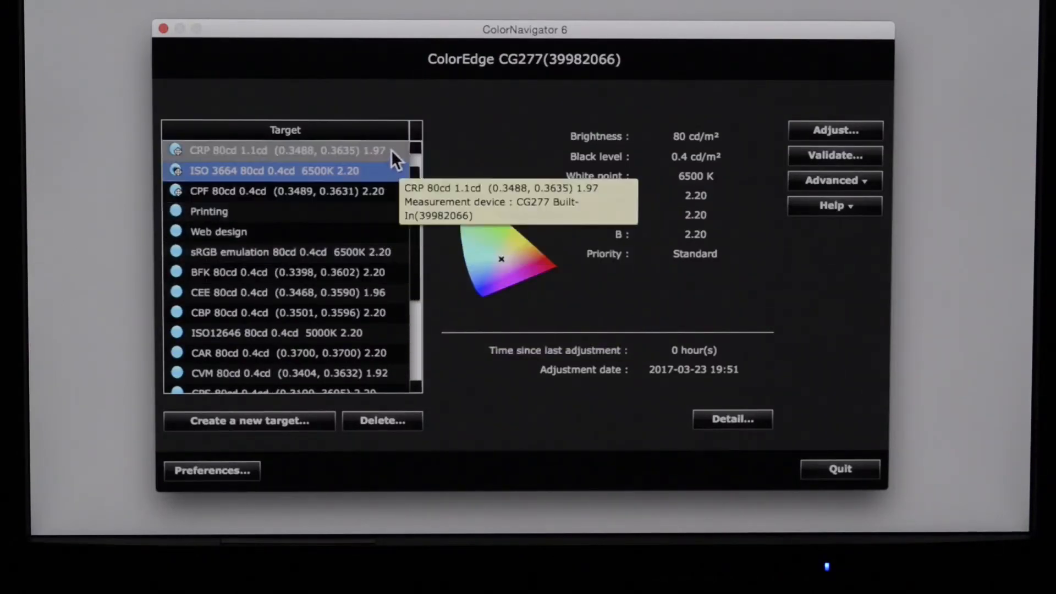
Select the CRP 80cd 1.1cd (0.3488, 0.3635) 1.97 target at the top of the list
left_click(284, 150)
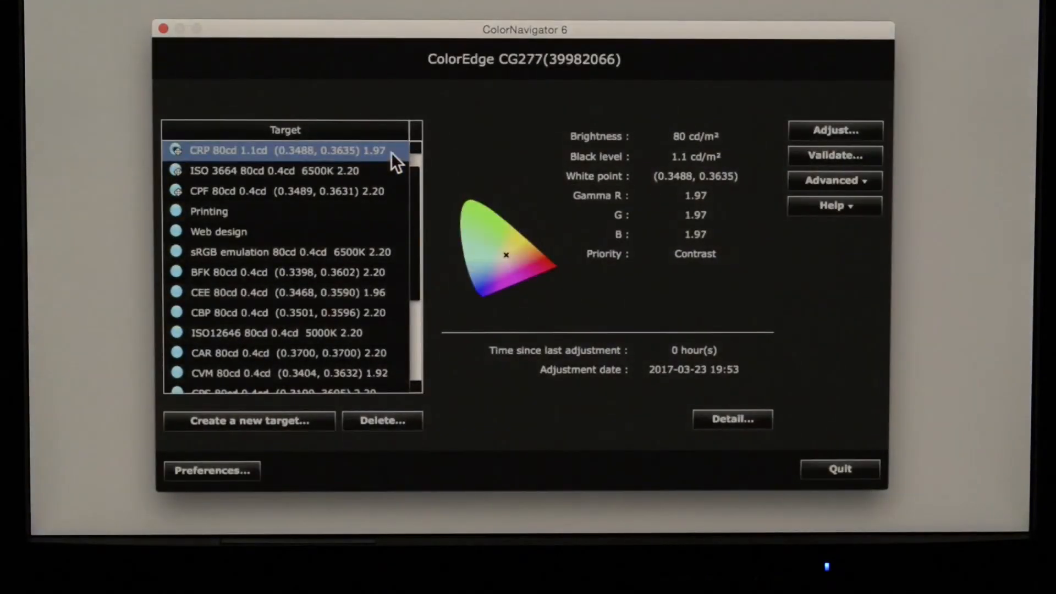